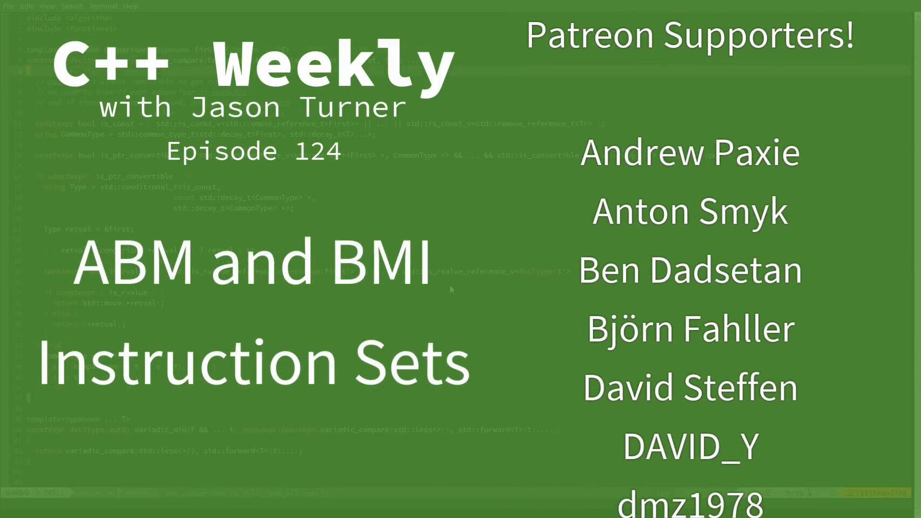
Scroll down to the AMD table and highlight ABM in the Bobcat (K14) row
scroll("up", 3)
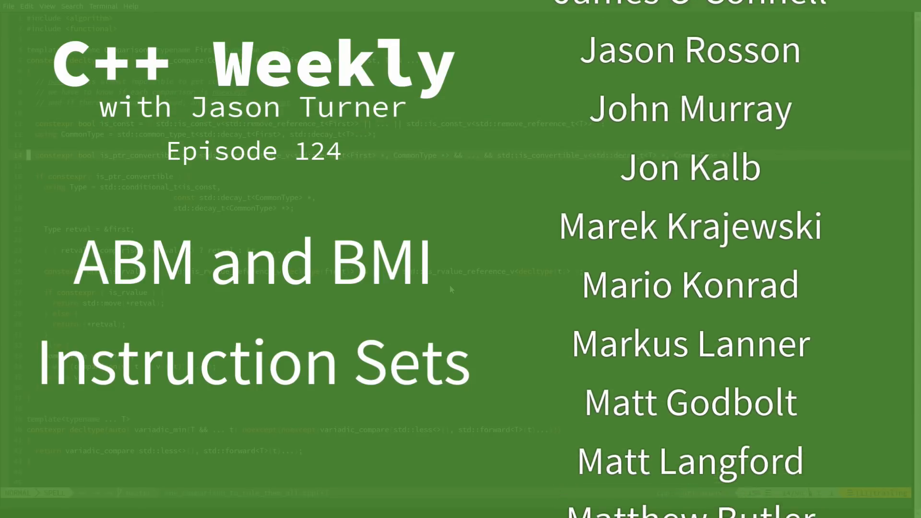
scroll("down", 3)
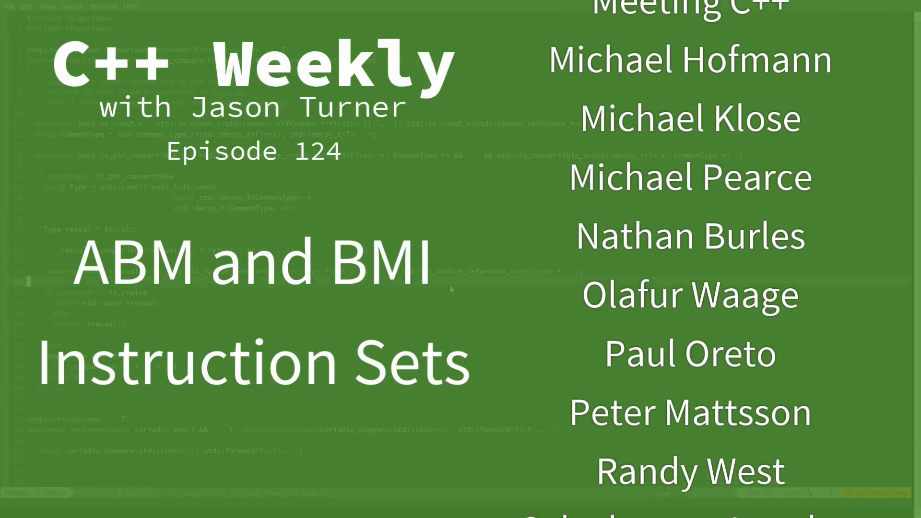
scroll("up", 3)
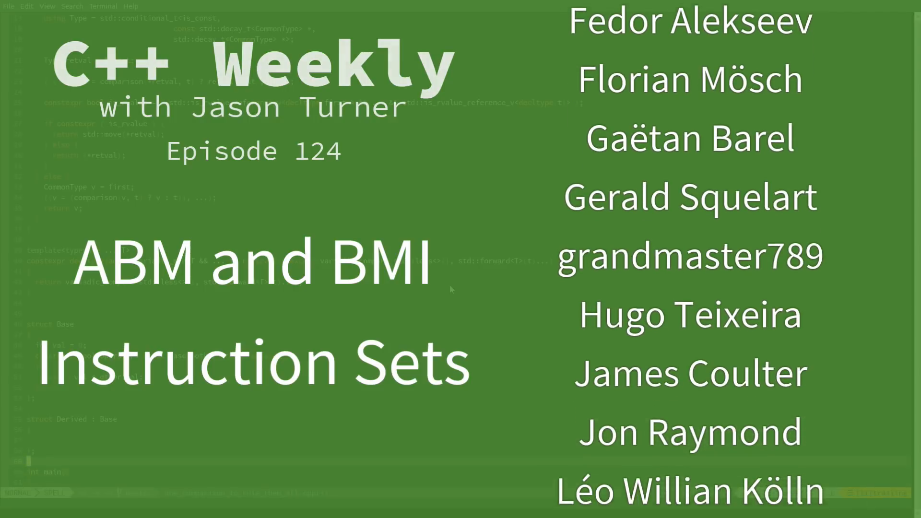
scroll("up", 3)
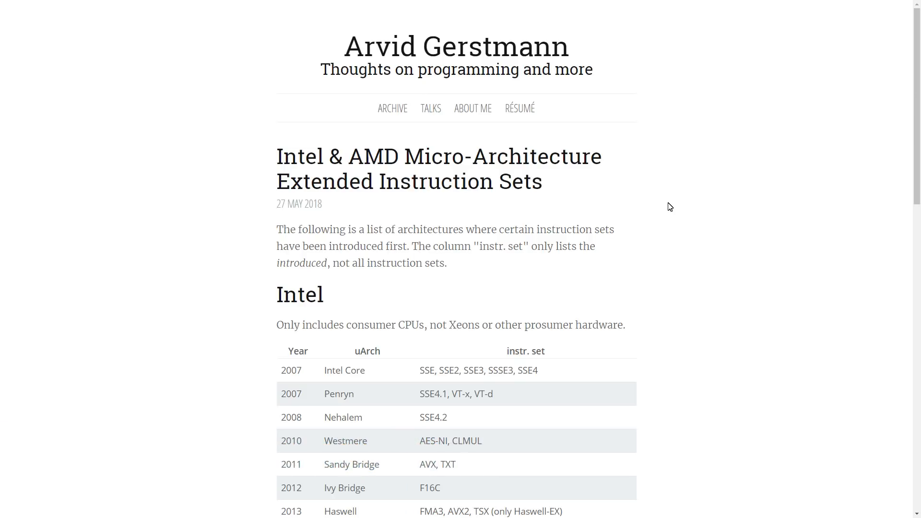
scroll("down", 3)
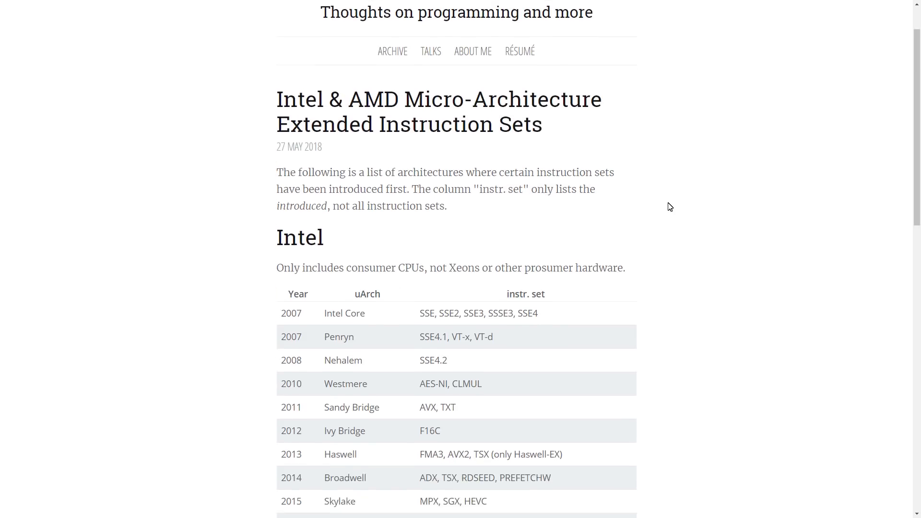
scroll("down", 3)
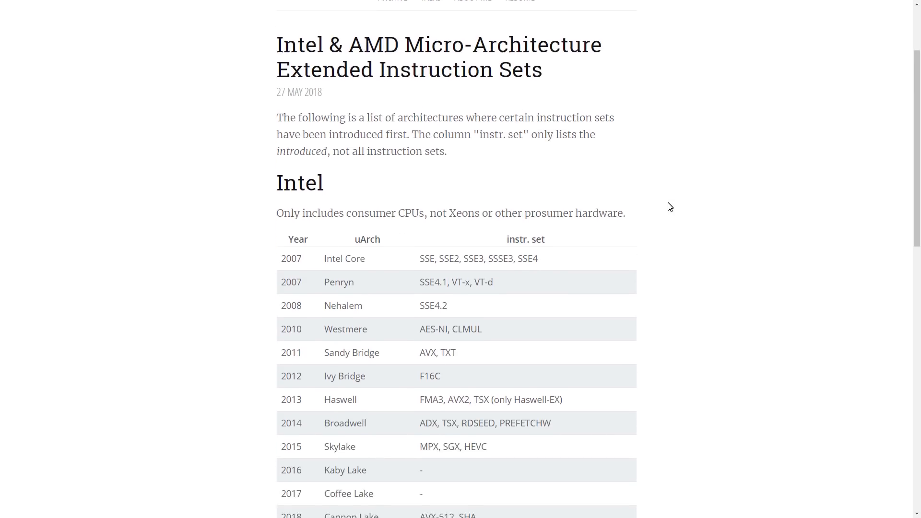
scroll("down", 3)
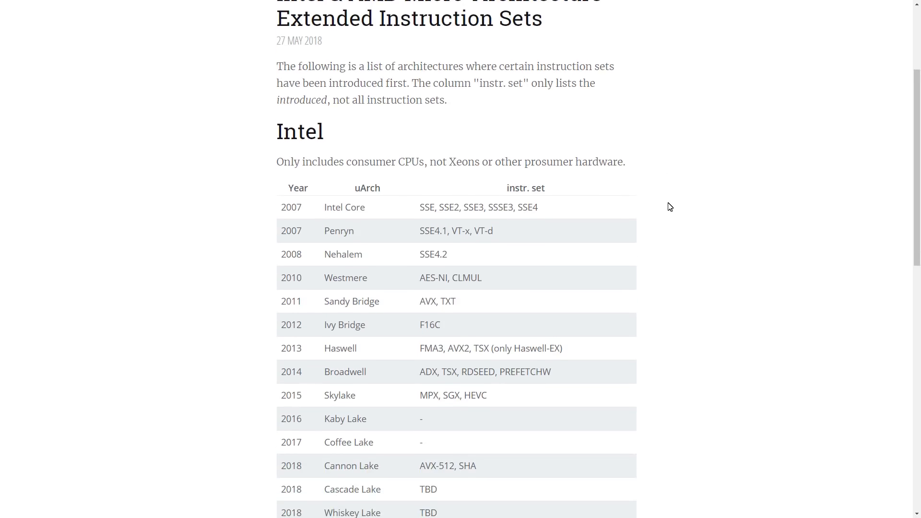
scroll("down", 3)
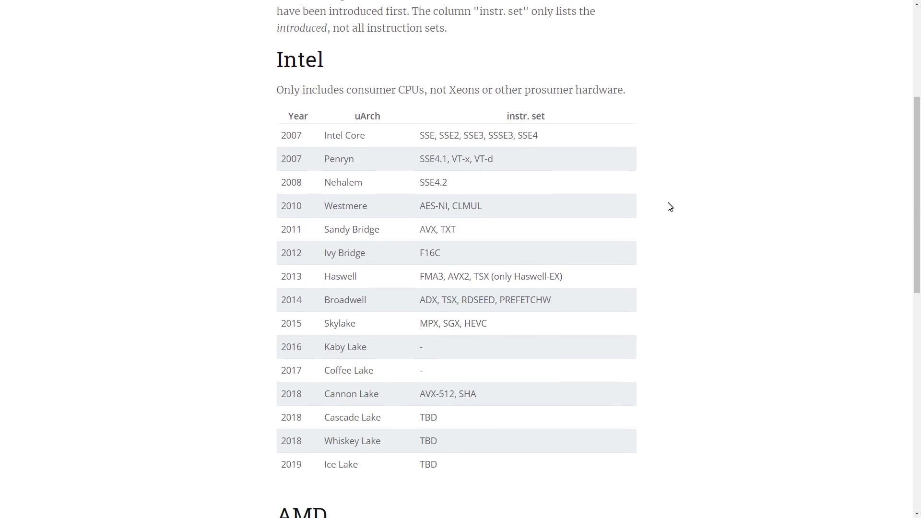
scroll("down", 3)
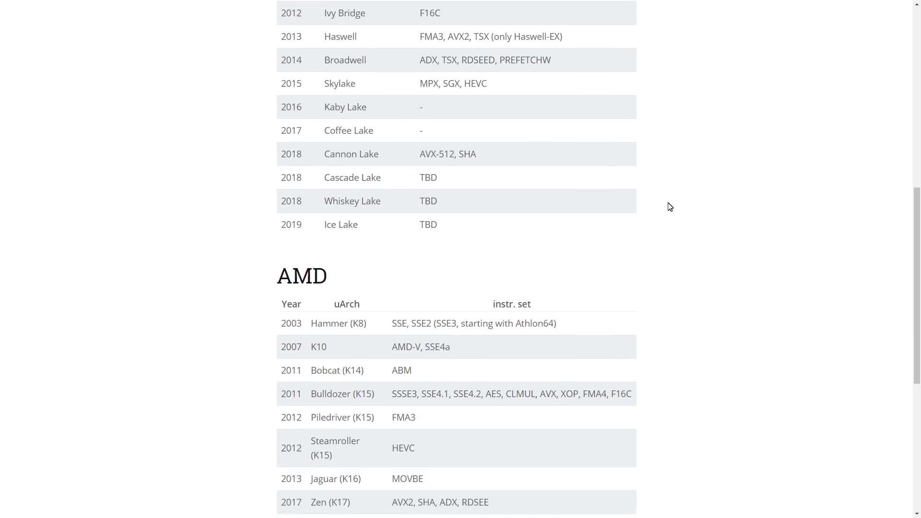
scroll("down", 3)
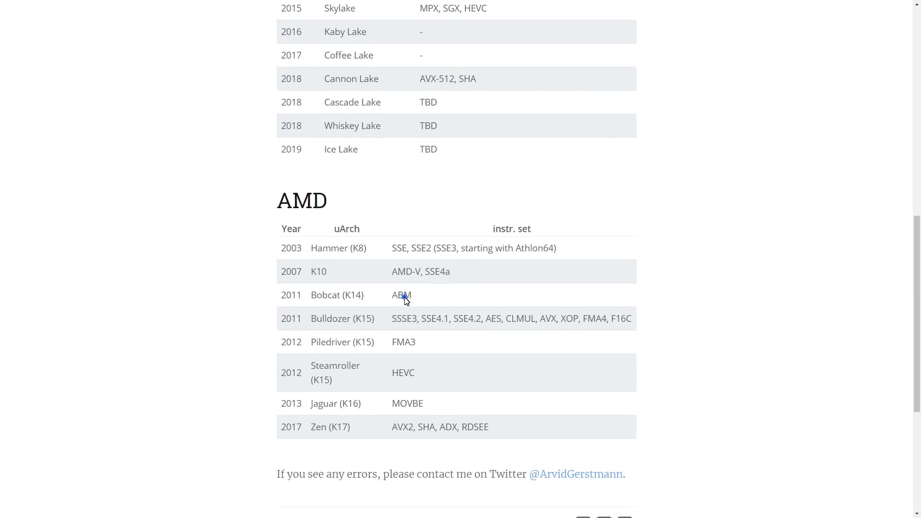
double_click(402, 295)
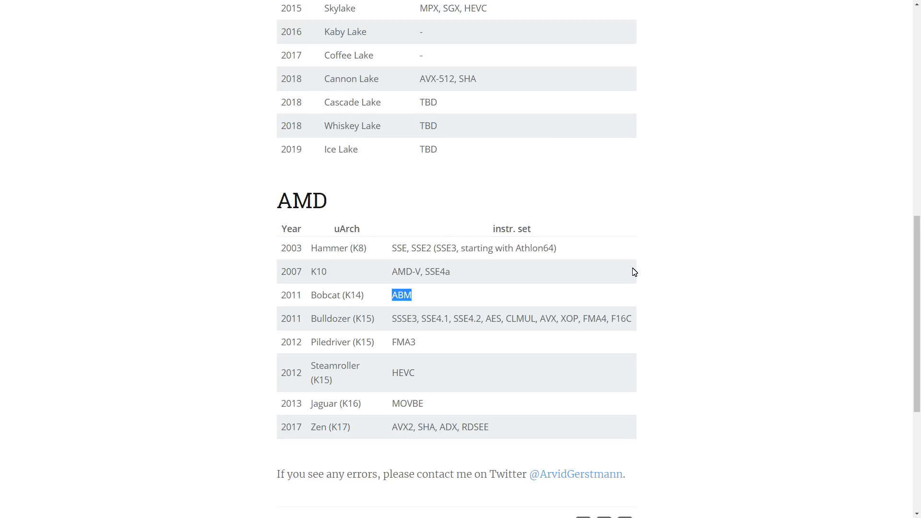
Open Wikipedia's Bit Manipulation Instruction Sets article from the ABM link and scroll to BMI1
left_click(402, 295)
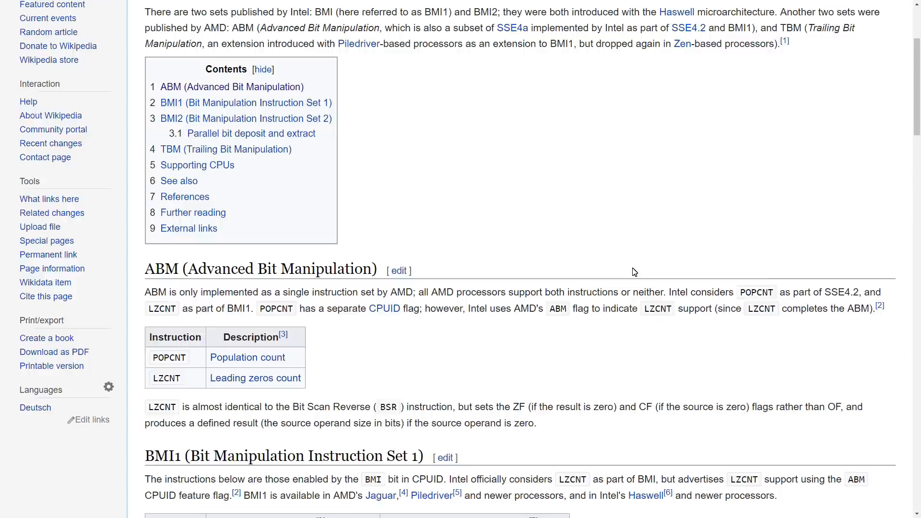
scroll("up", 3)
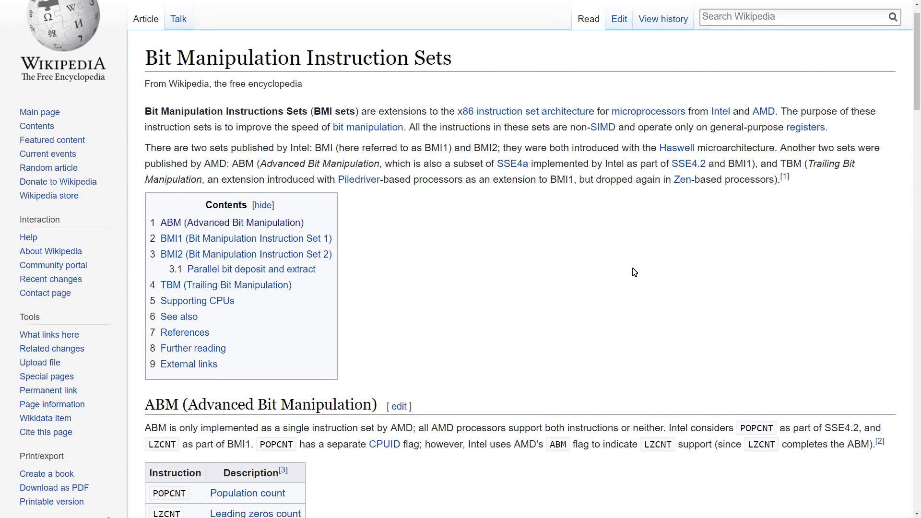
scroll("down", 3)
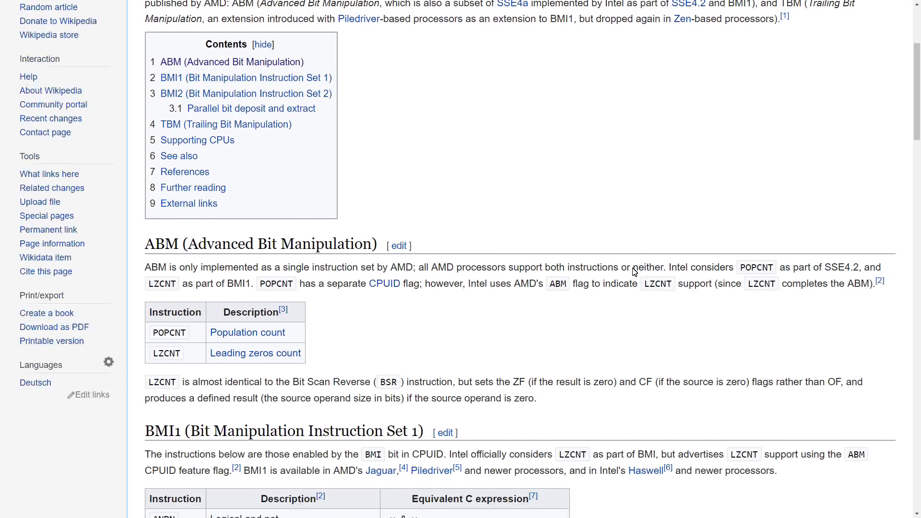
scroll("down", 3)
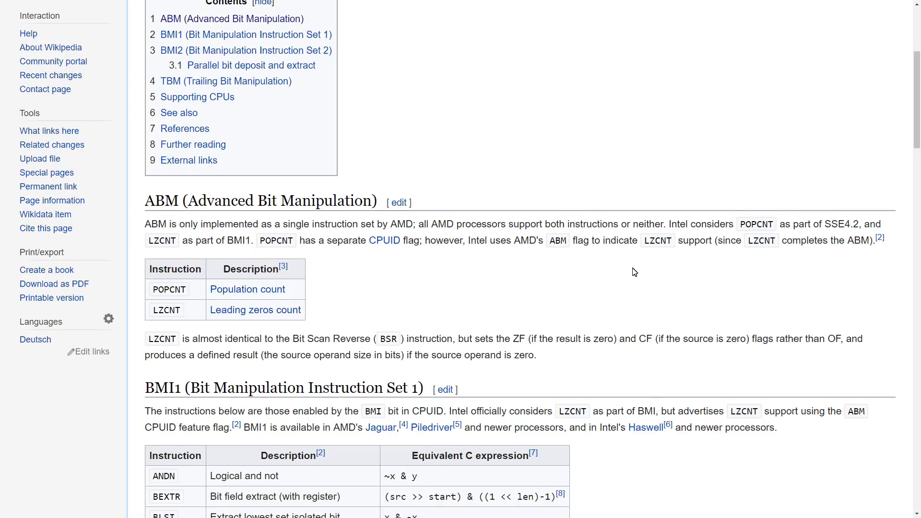
scroll("down", 3)
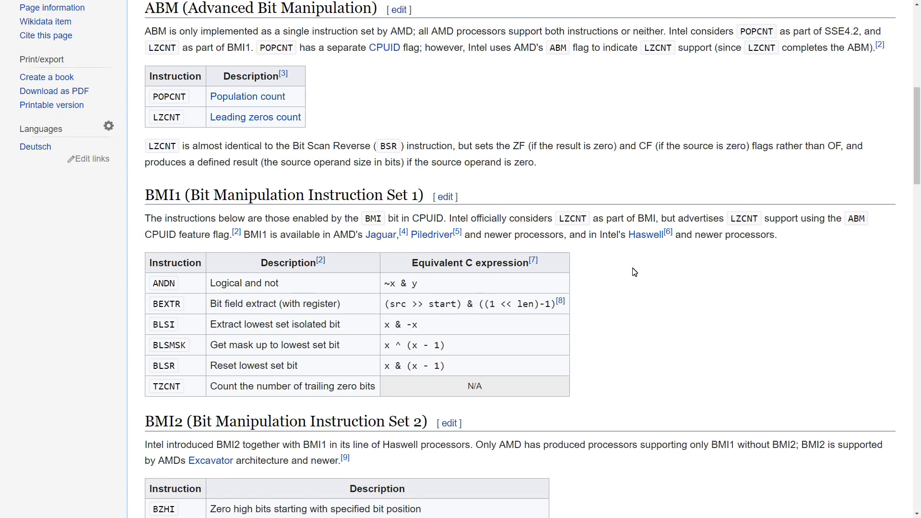
Highlight the ANDN, BEXTR and BLSI (x & -x) C expressions, then the BLSI name
scroll("down", 3)
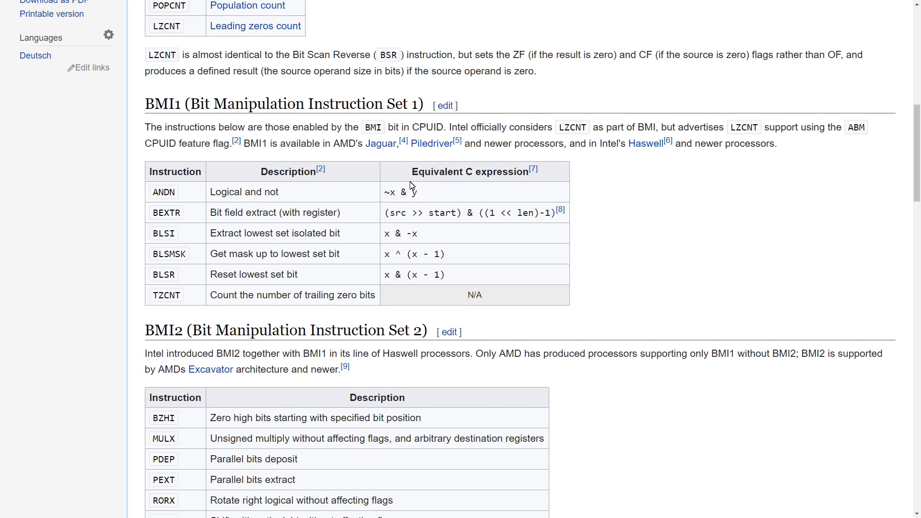
double_click(399, 192)
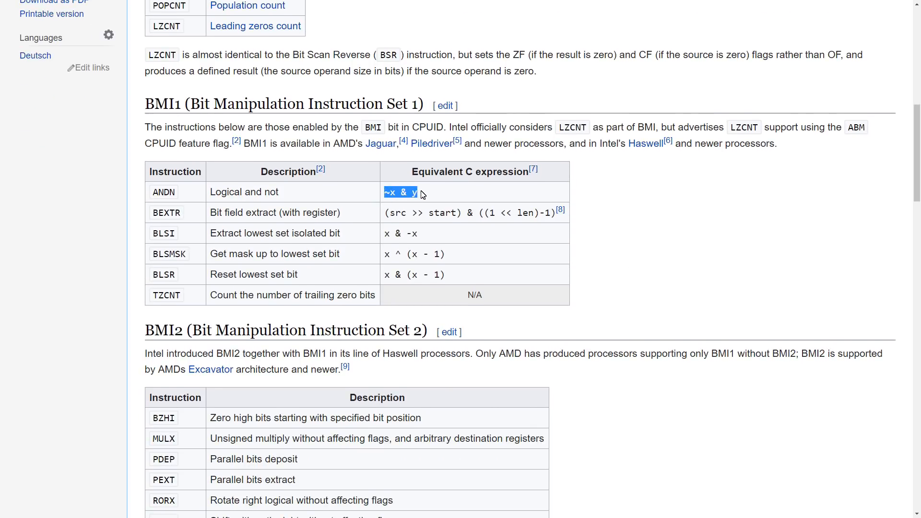
double_click(403, 212)
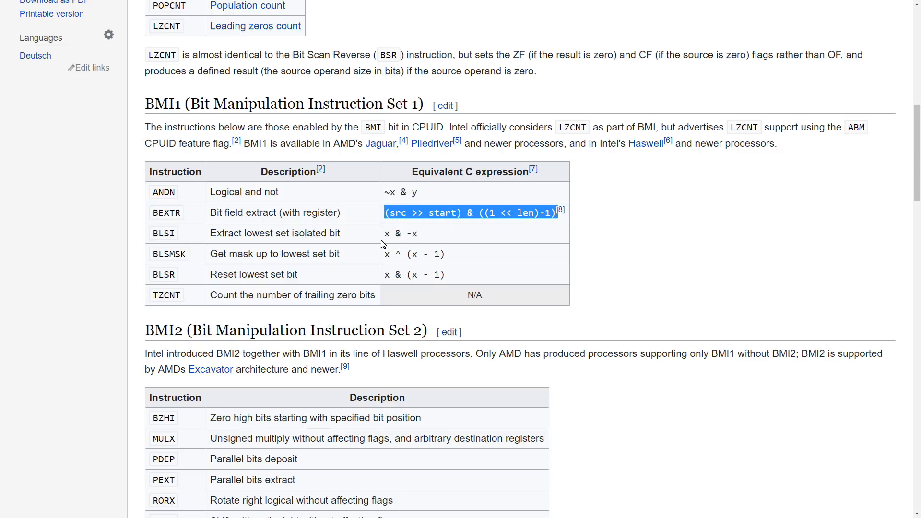
double_click(401, 233)
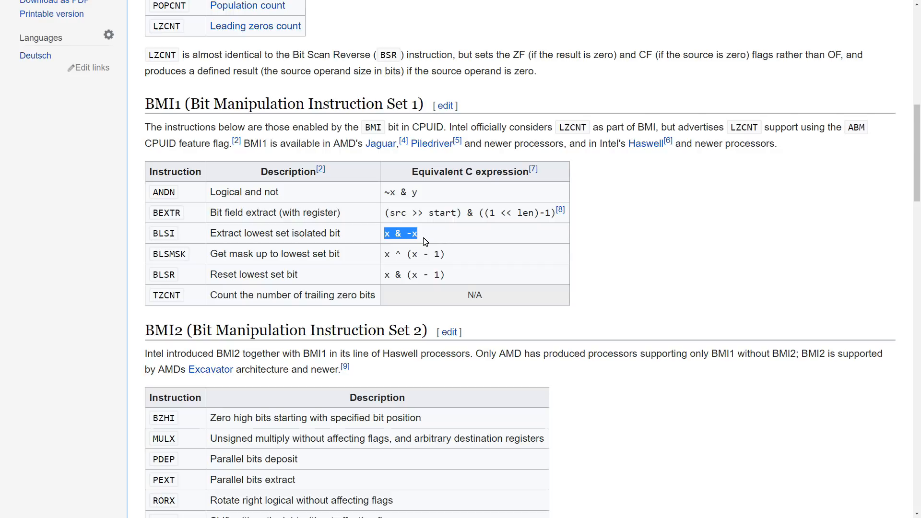
mouse_move(181, 217)
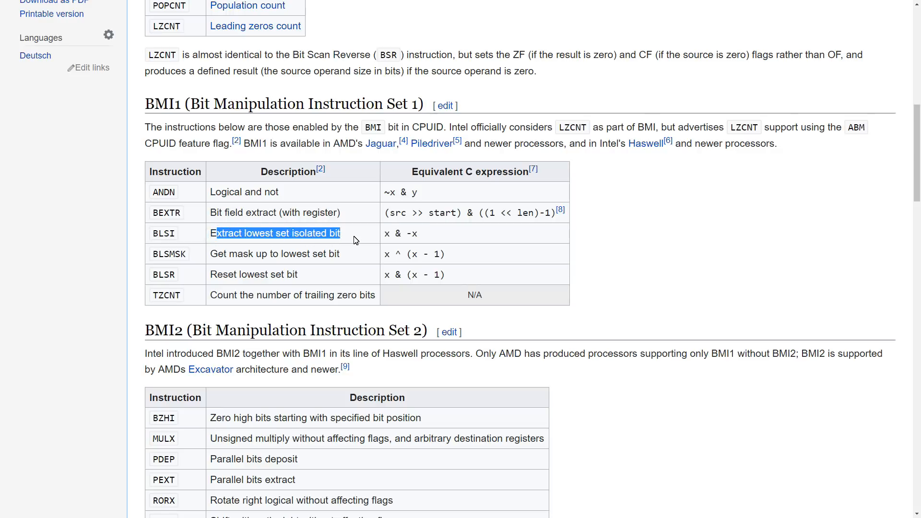
mouse_move(152, 236)
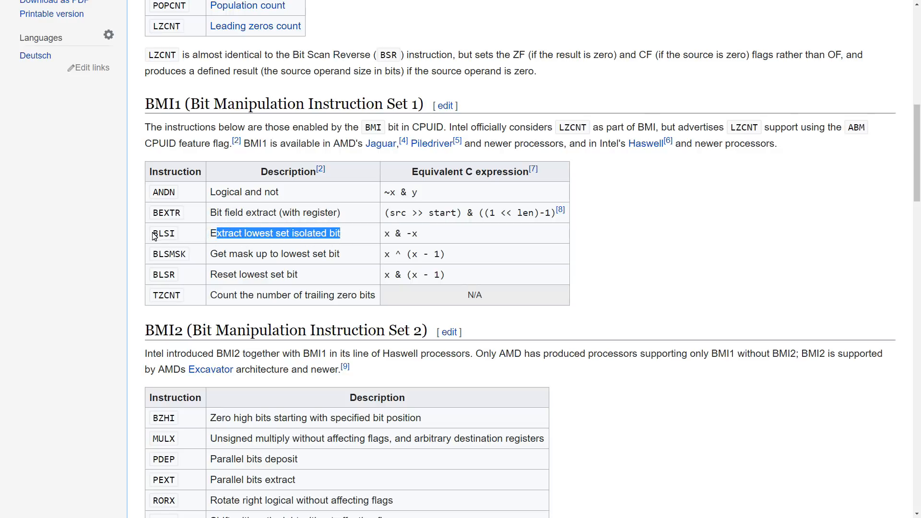
double_click(164, 234)
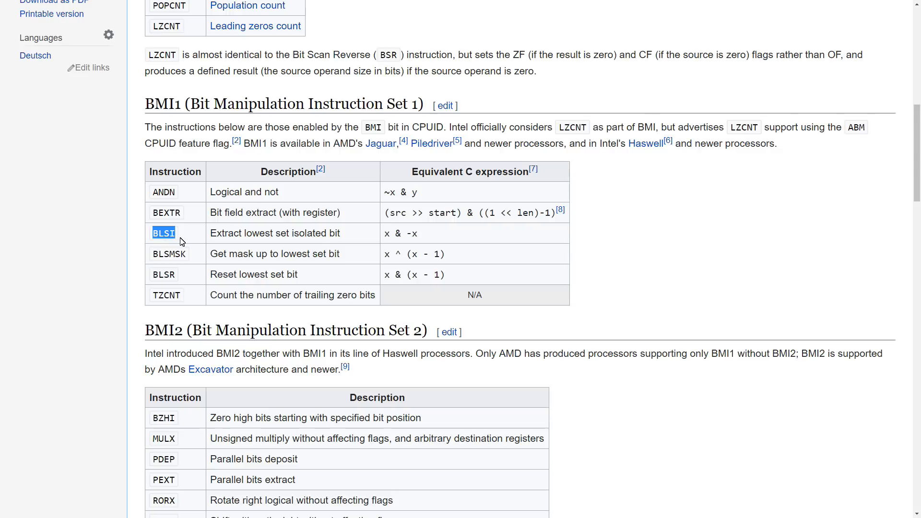
Scroll past the PEXT/PDEP examples to the TBM instruction table
scroll("down", 3)
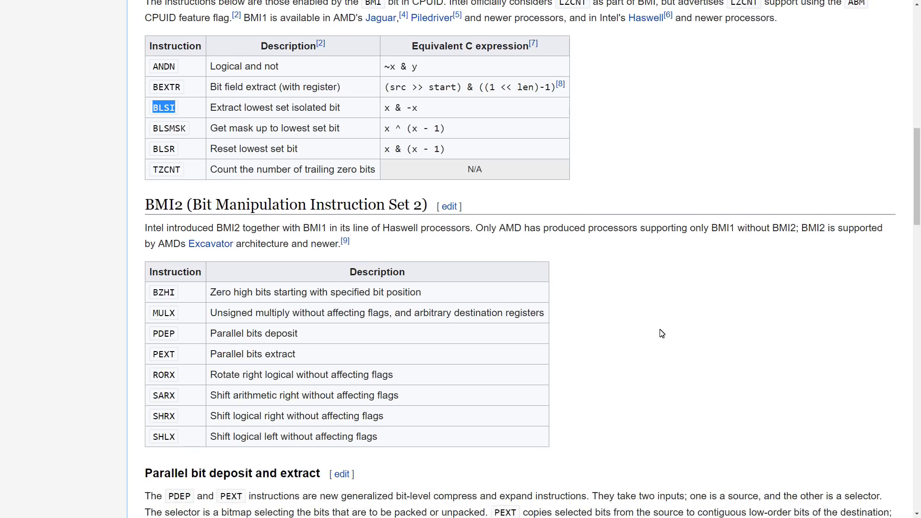
mouse_move(347, 378)
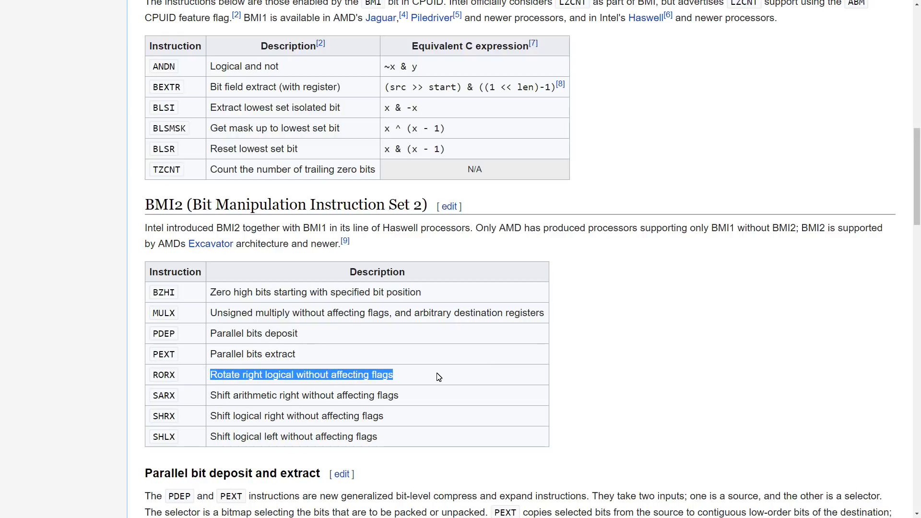
scroll("down", 3)
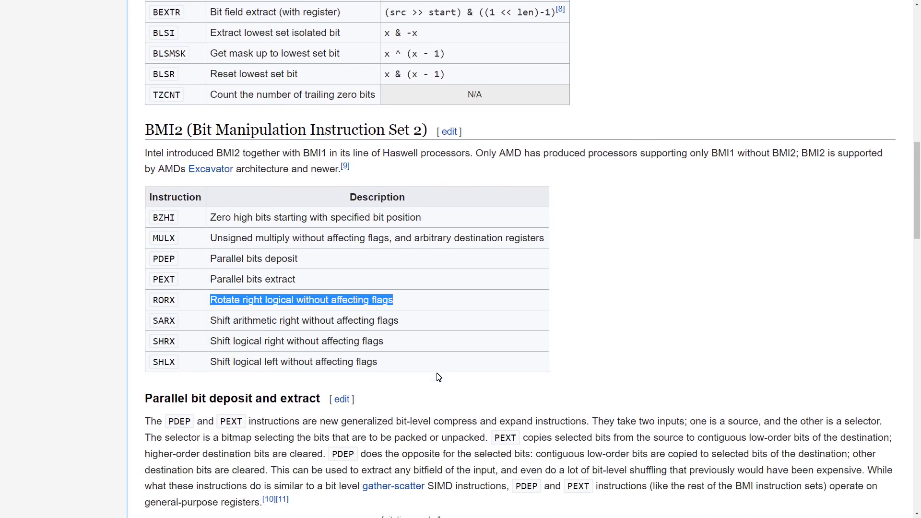
scroll("down", 3)
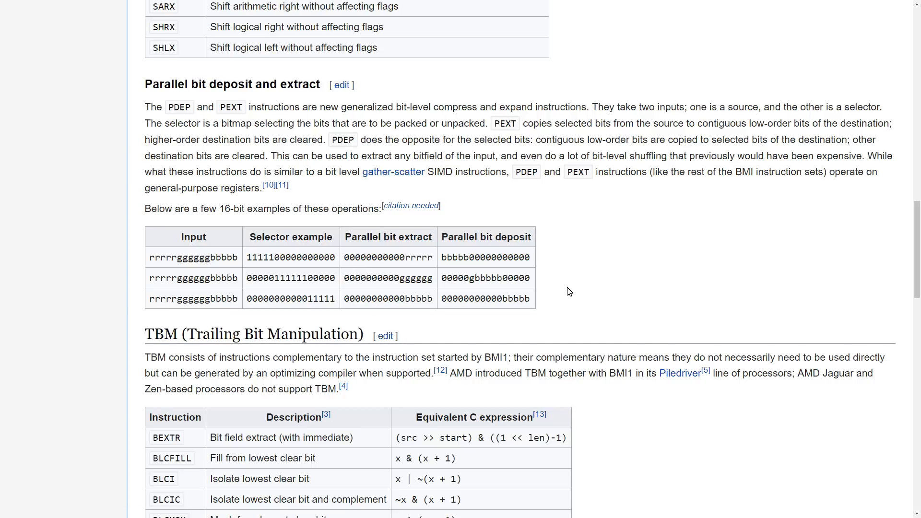
scroll("down", 3)
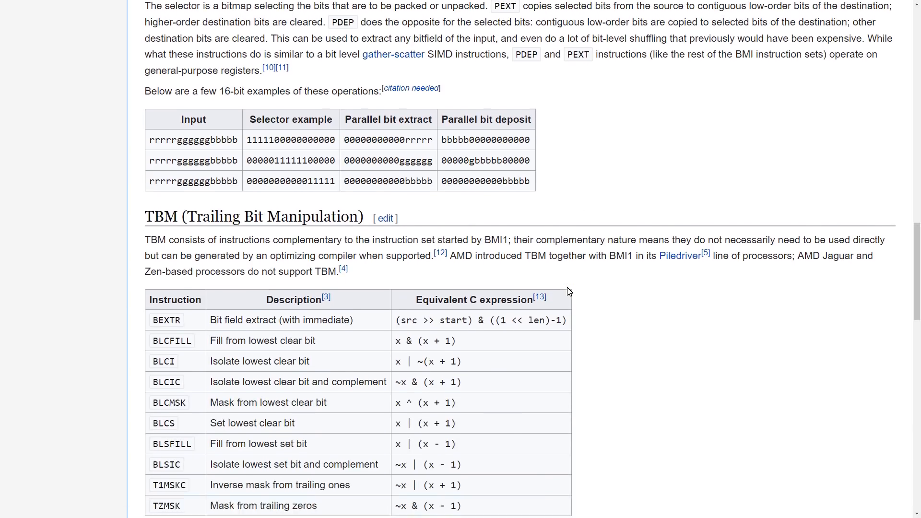
scroll("down", 3)
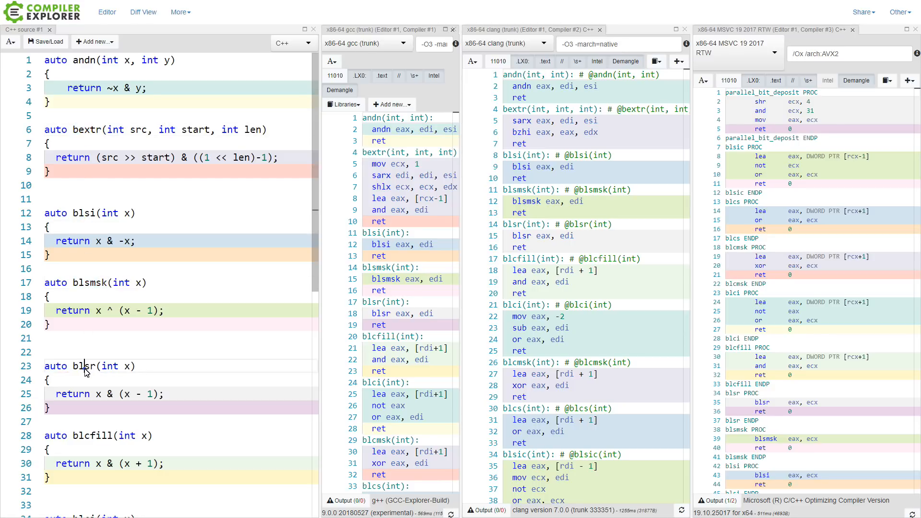
Scroll the C++ source to the TBM-style functions and highlight the blcs function name
scroll("down", 3)
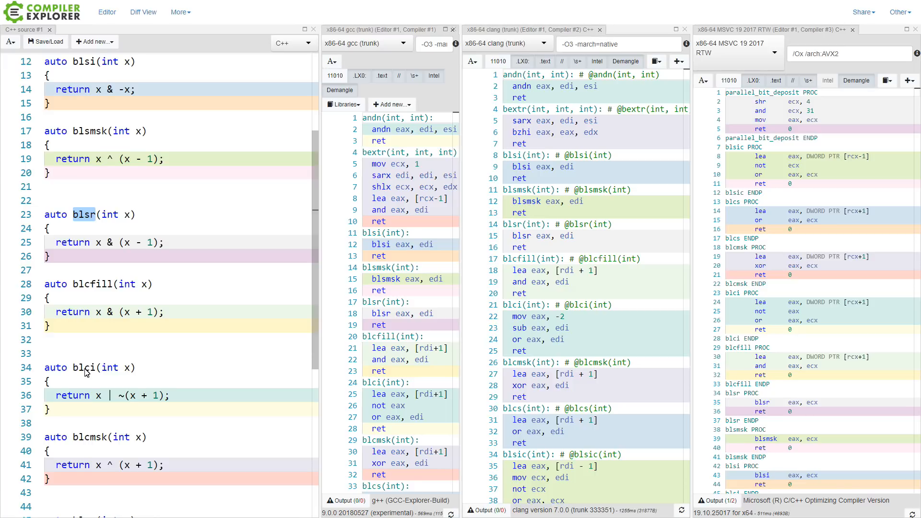
scroll("down", 3)
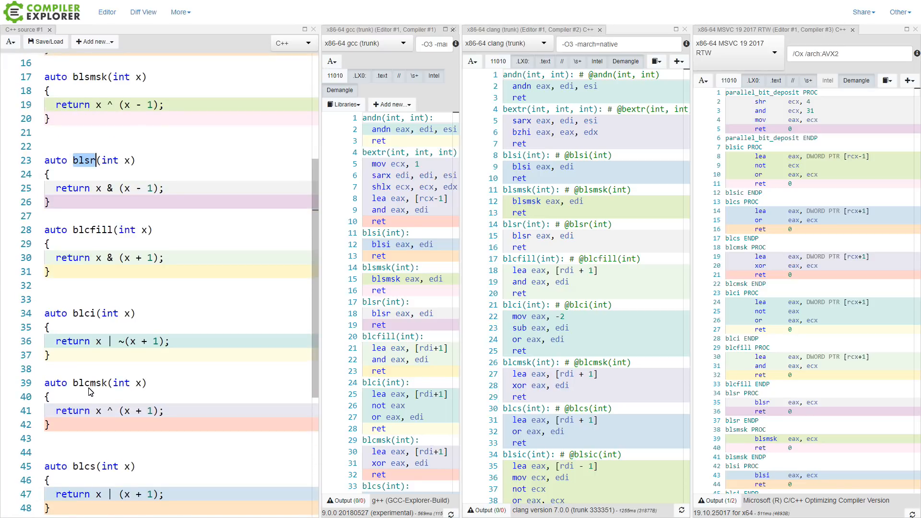
double_click(84, 466)
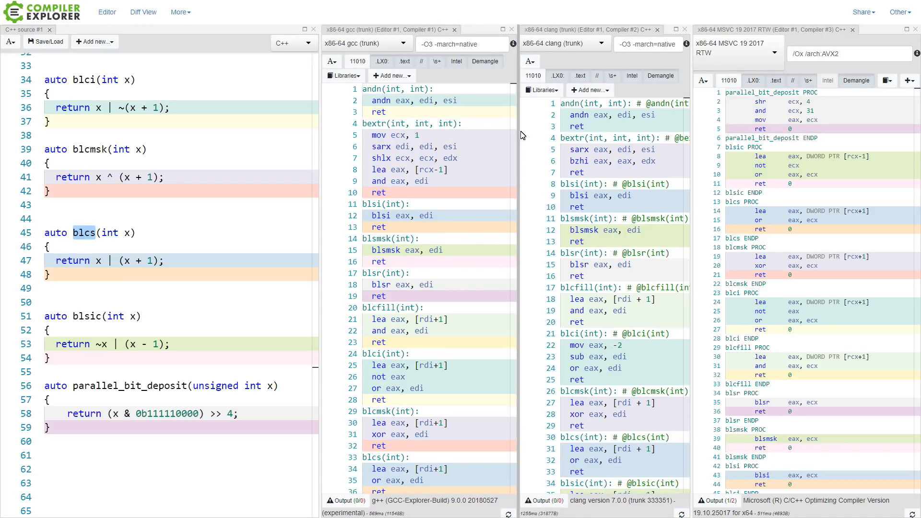
mouse_move(798, 11)
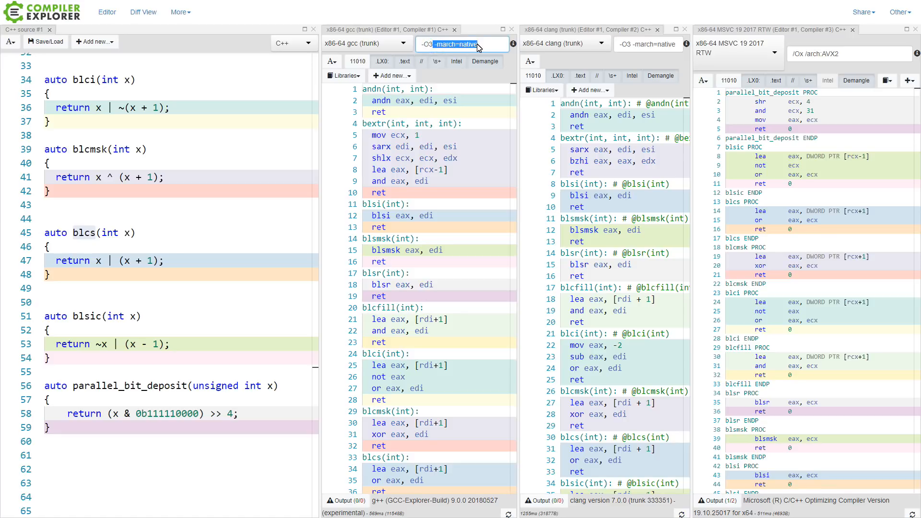
Point out GCC's -march=native flag and MSVC's /arch:AVX2 flag
left_click(646, 43)
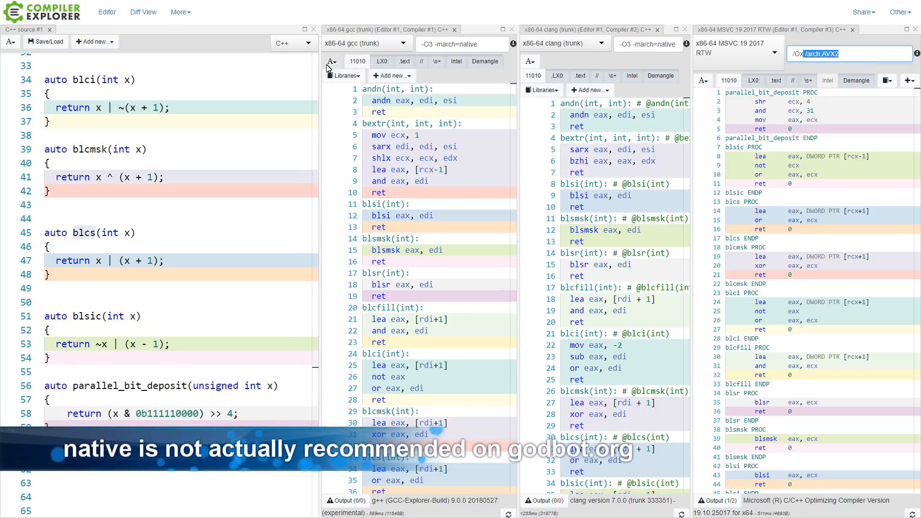
left_click(332, 61)
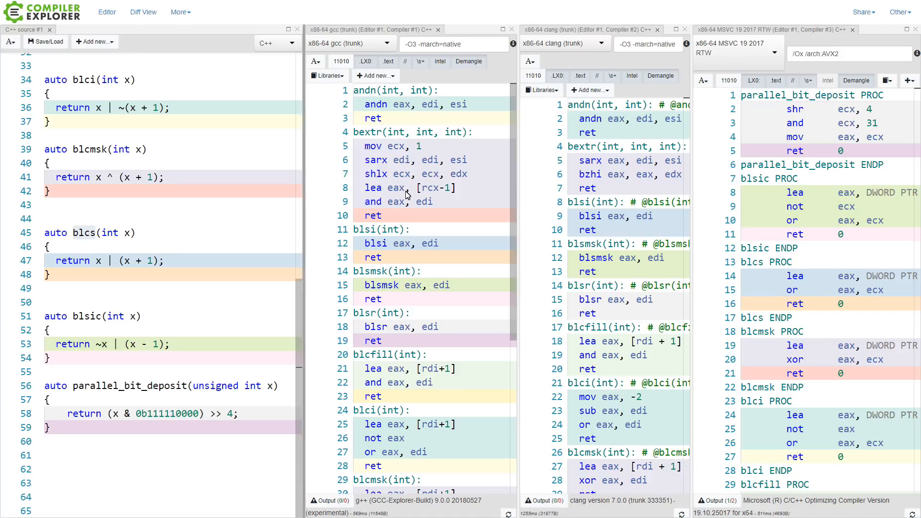
mouse_move(376, 108)
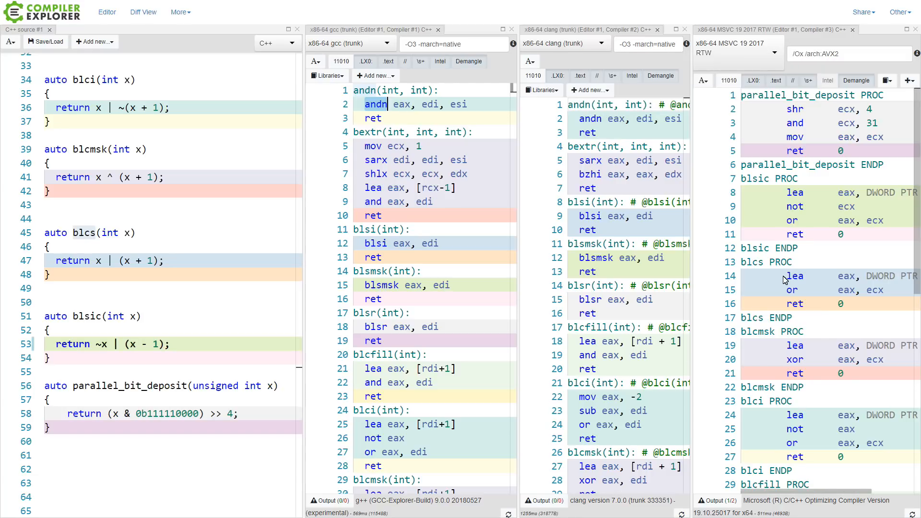
Scroll the MSVC output down to the blsi, bextr and andn procedures
scroll("down", 3)
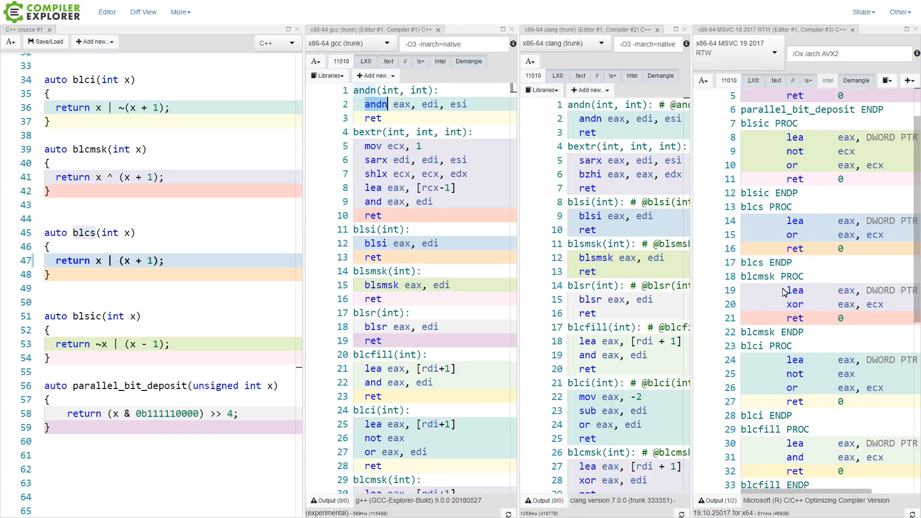
scroll("down", 3)
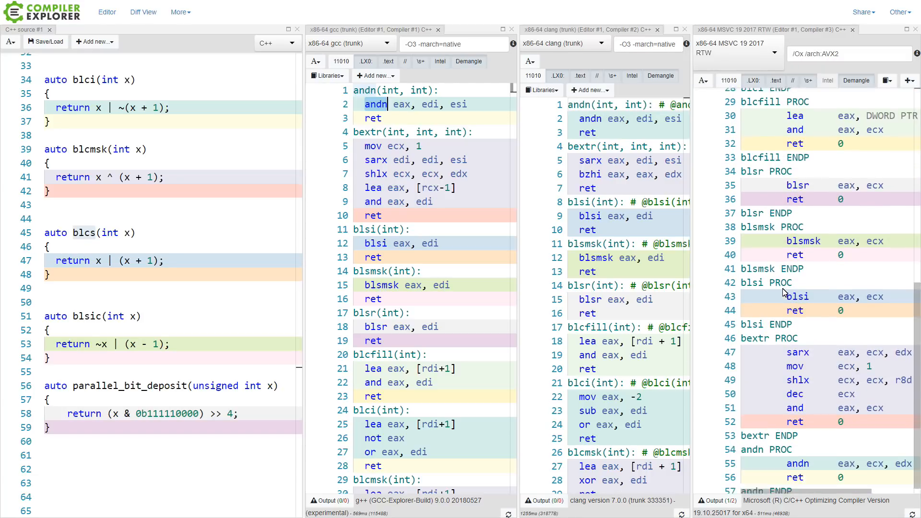
scroll("down", 3)
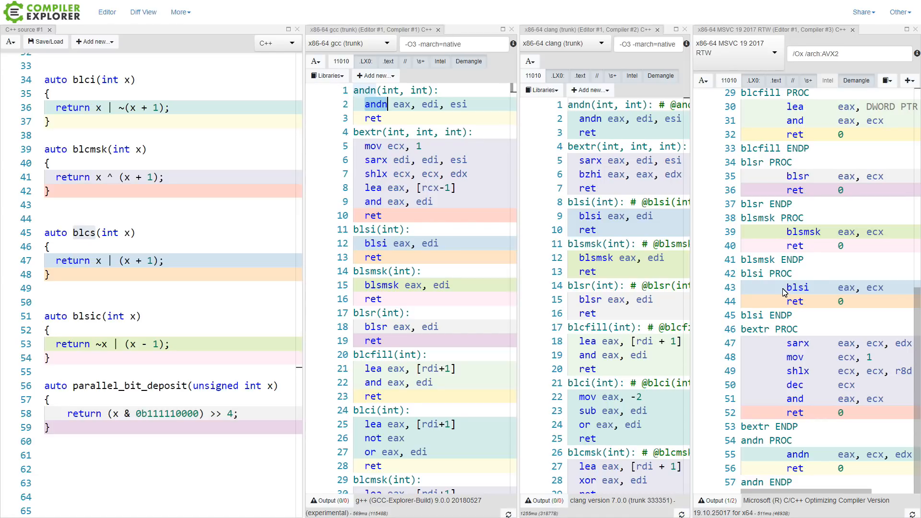
mouse_move(798, 451)
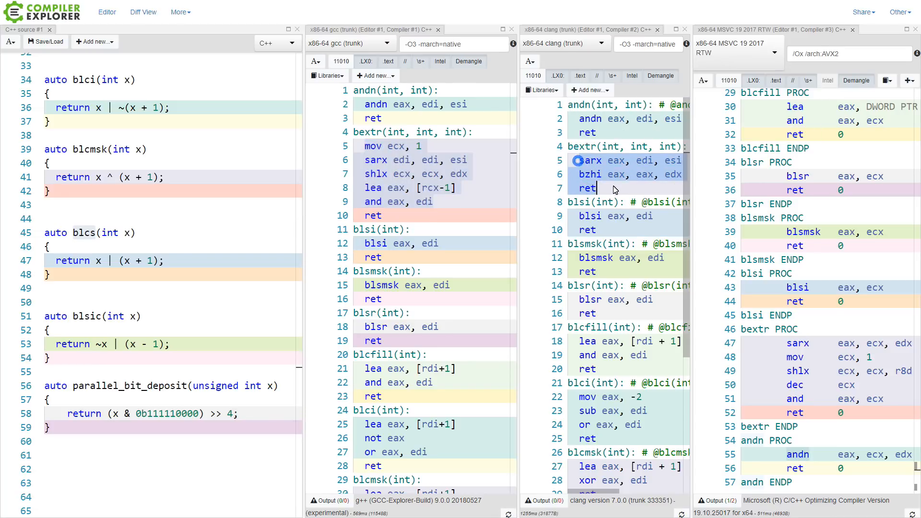
mouse_move(833, 288)
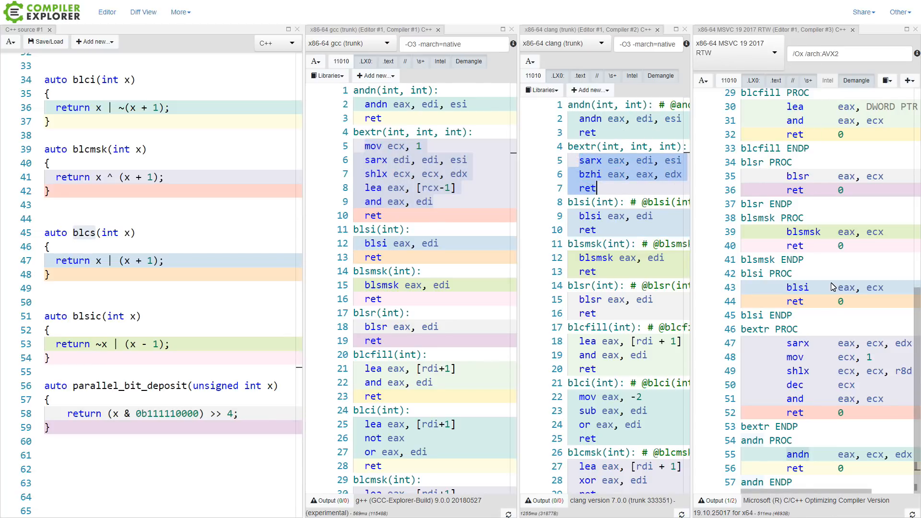
mouse_move(581, 172)
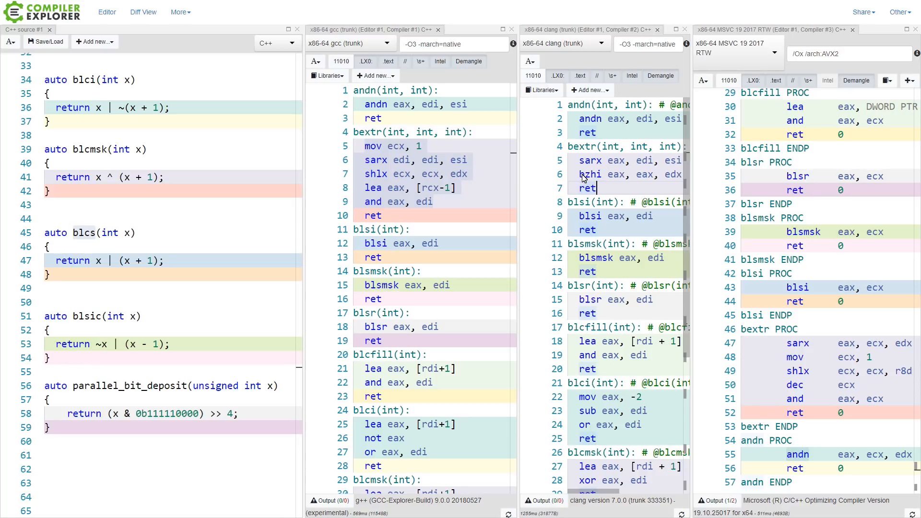
mouse_move(619, 189)
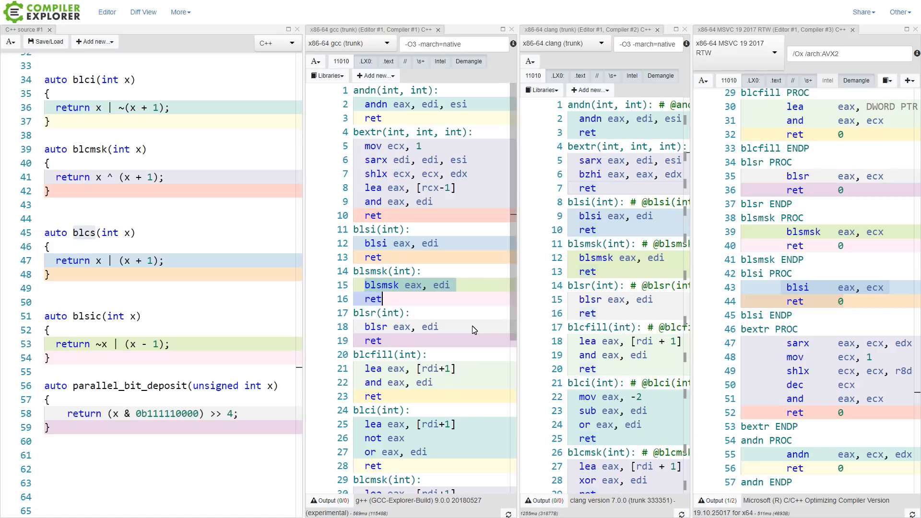
mouse_move(496, 372)
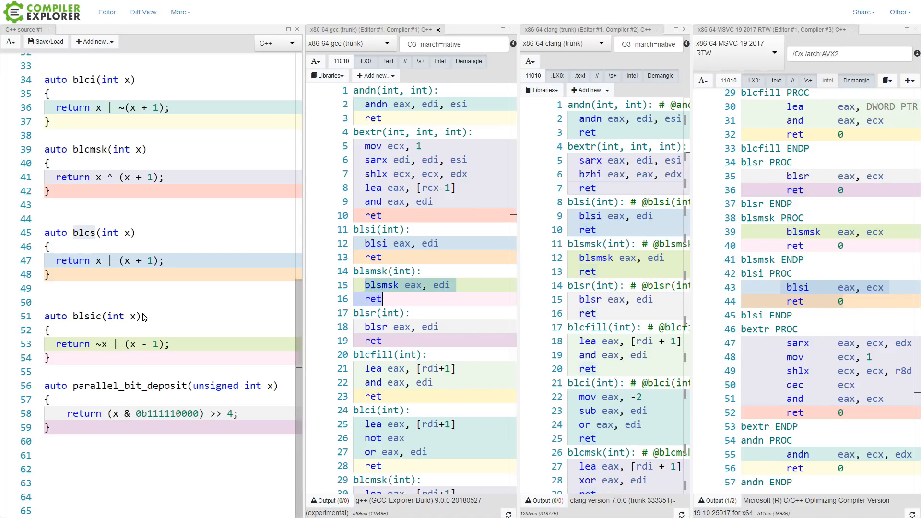
scroll("up", 3)
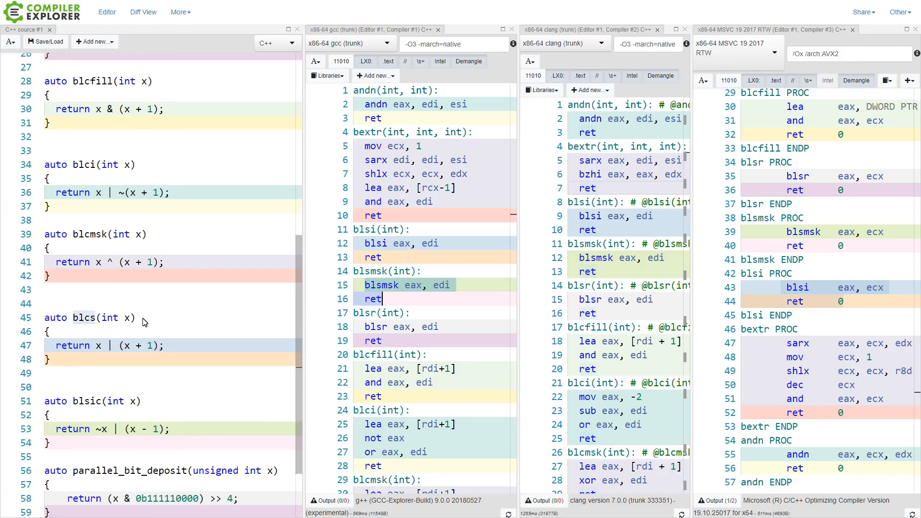
mouse_move(296, 280)
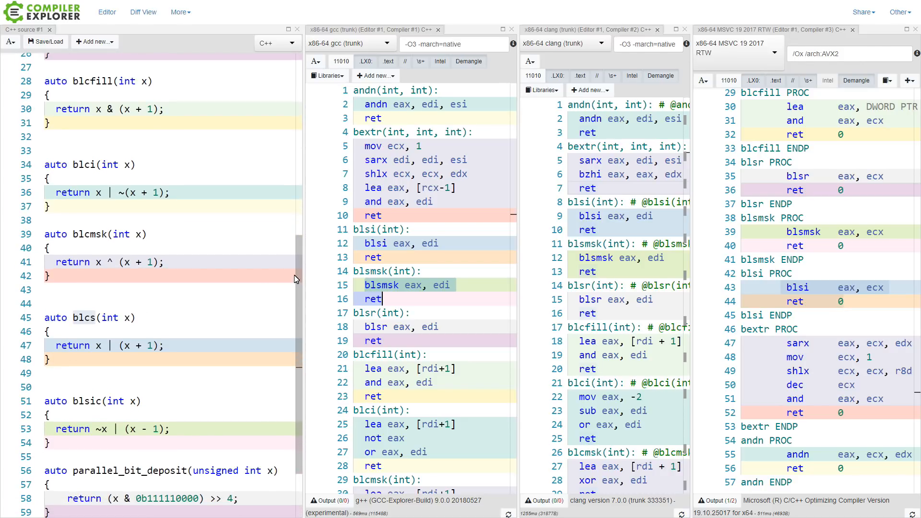
mouse_move(454, 322)
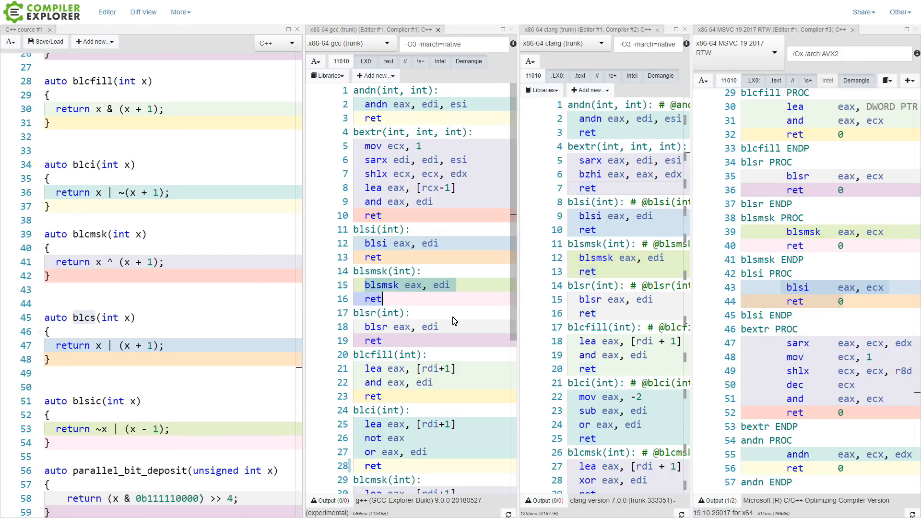
scroll("down", 3)
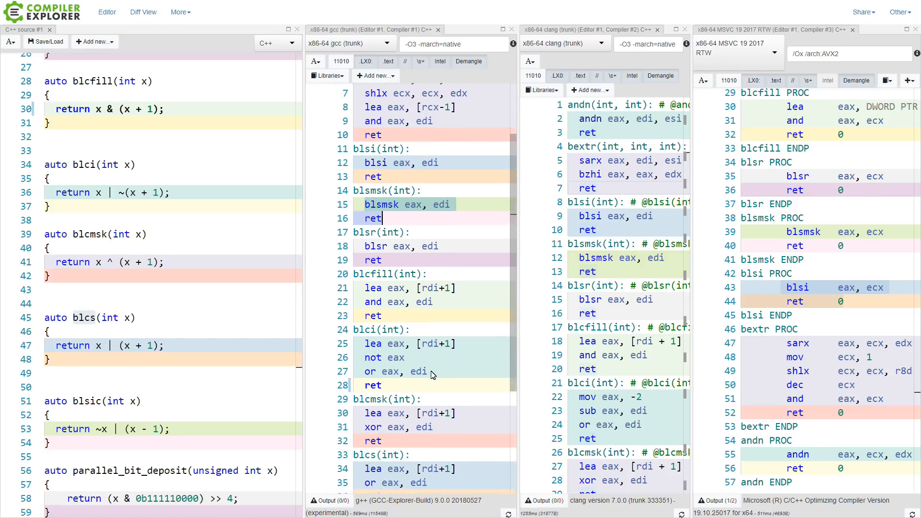
scroll("down", 3)
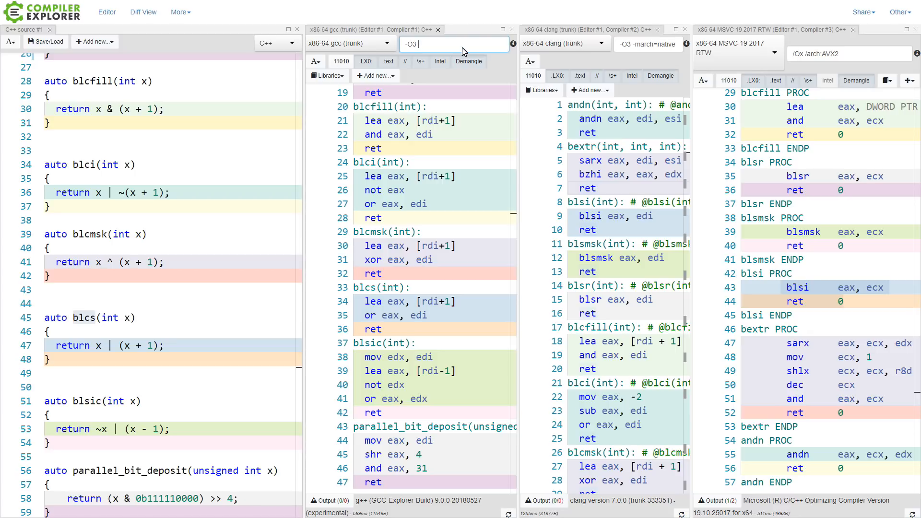
Scroll through GCC's -O3-only assembly, then return to the GCC compiler options
scroll("up", 3)
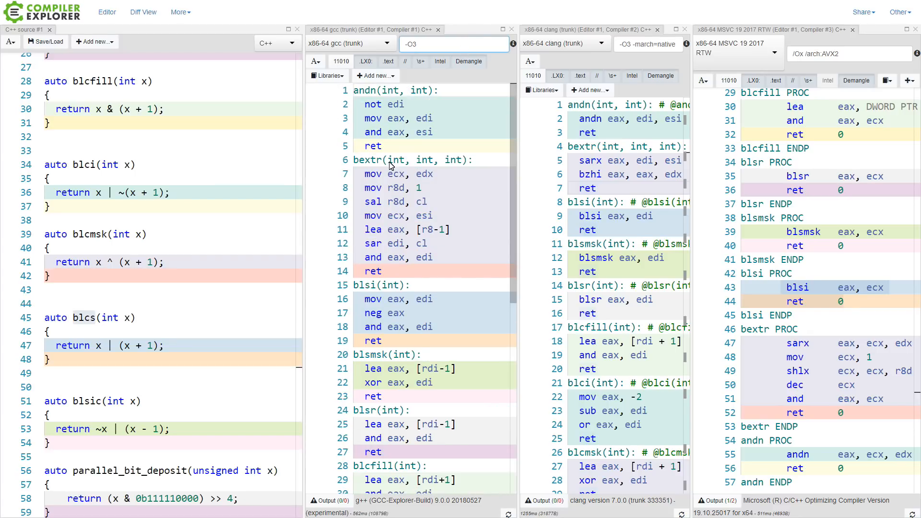
scroll("down", 3)
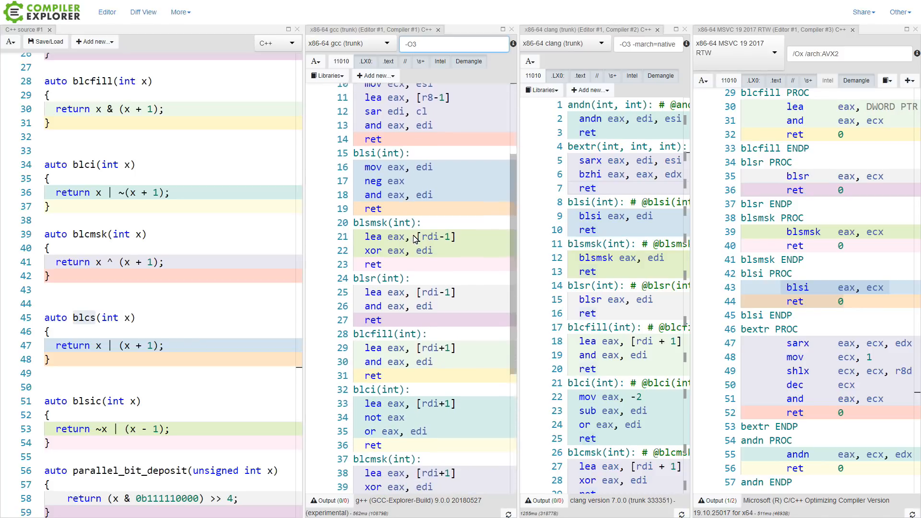
scroll("down", 3)
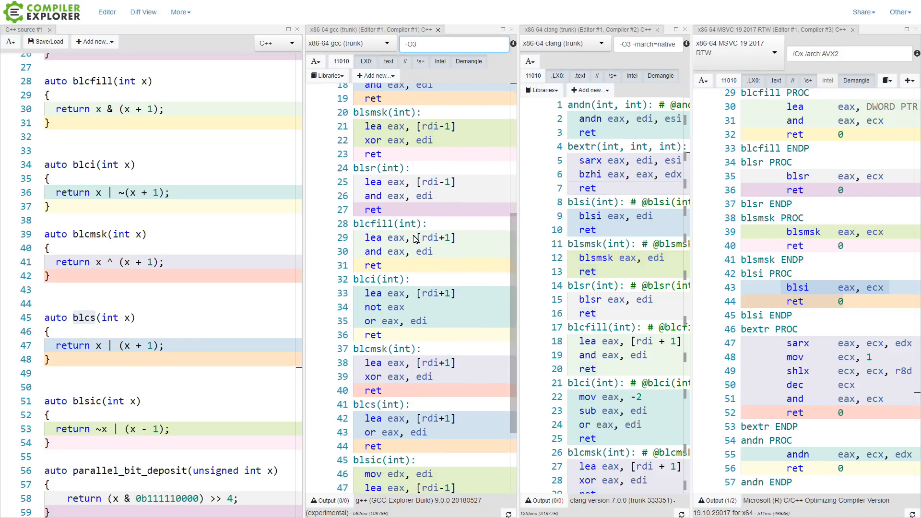
scroll("down", 3)
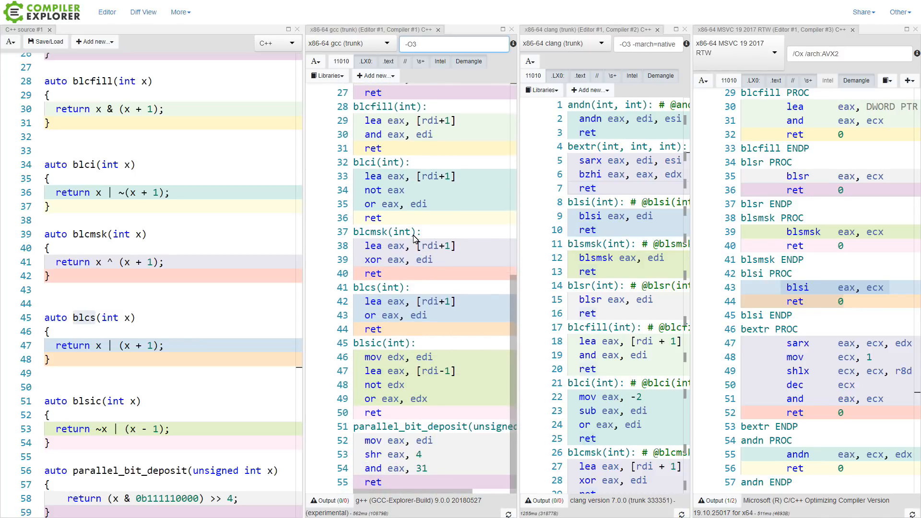
left_click(447, 44)
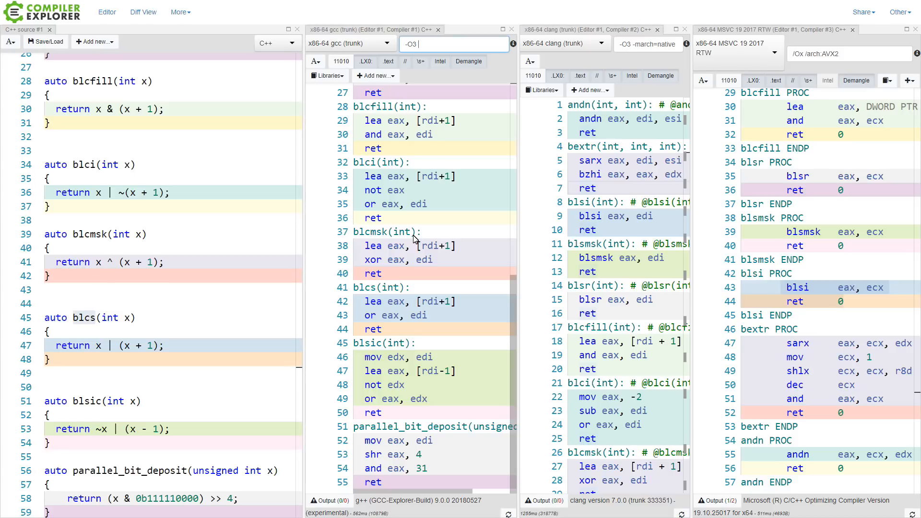